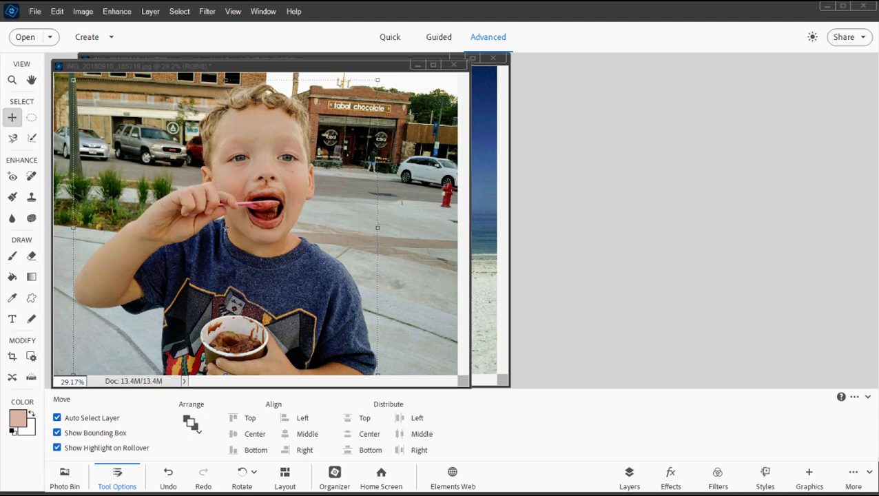
pyautogui.moveTo(342, 90)
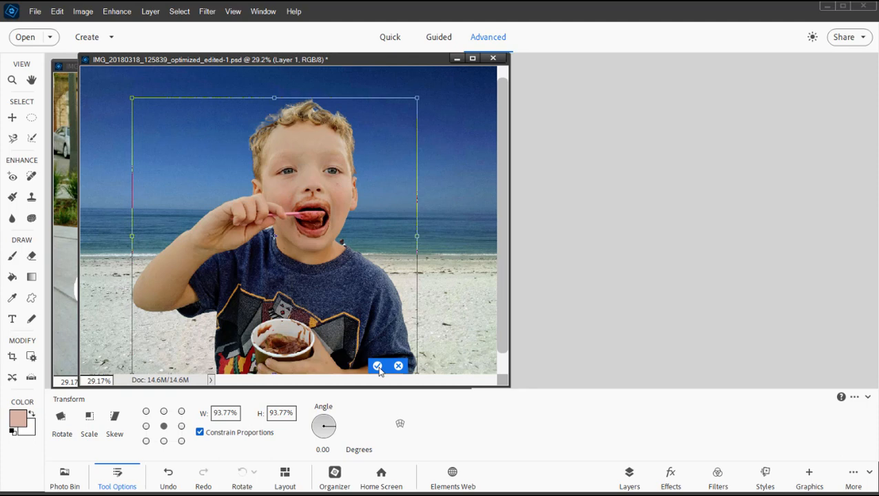
# - Commit the boy layer at about 94% scale on the beach photo
pyautogui.click(378, 366)
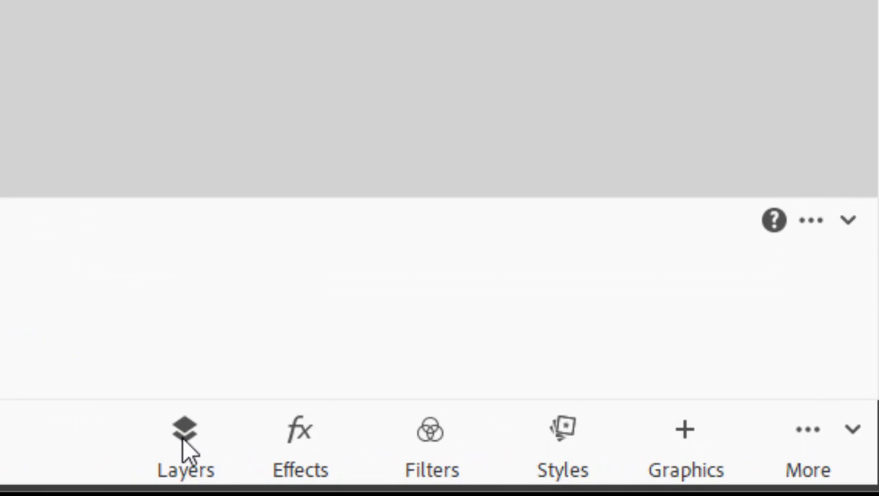
# - Delete Layer 1 (the pasted boy) from the beach photo and return to the street photo
pyautogui.click(185, 443)
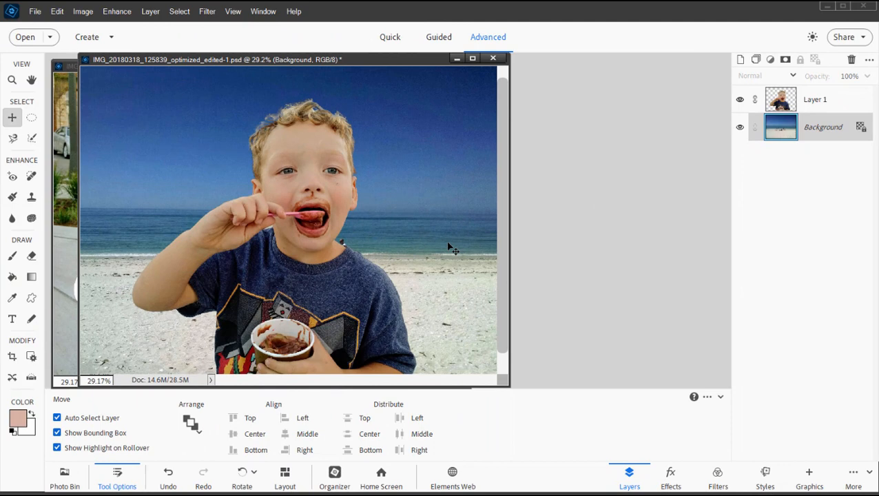
pyautogui.click(814, 99)
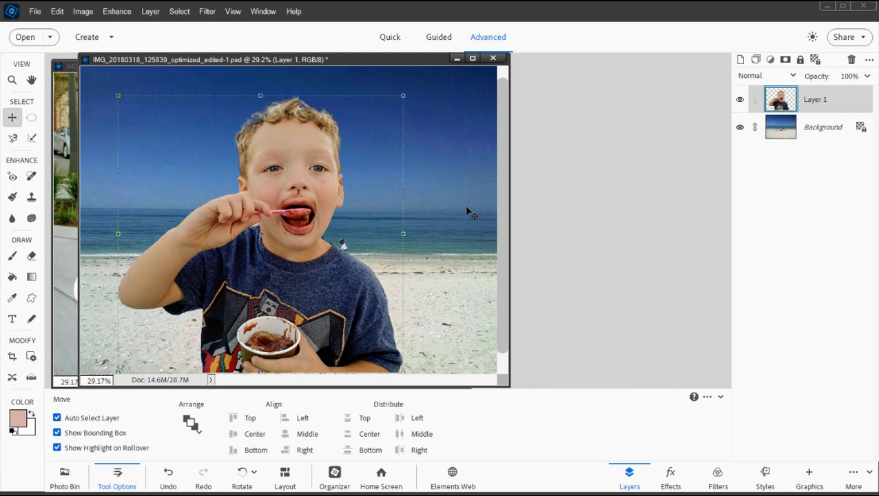
pyautogui.moveTo(705, 163)
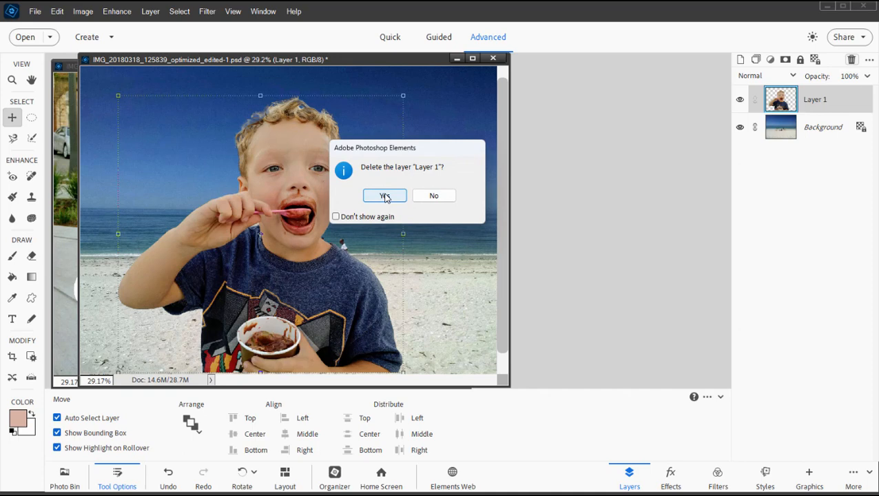
pyautogui.click(385, 195)
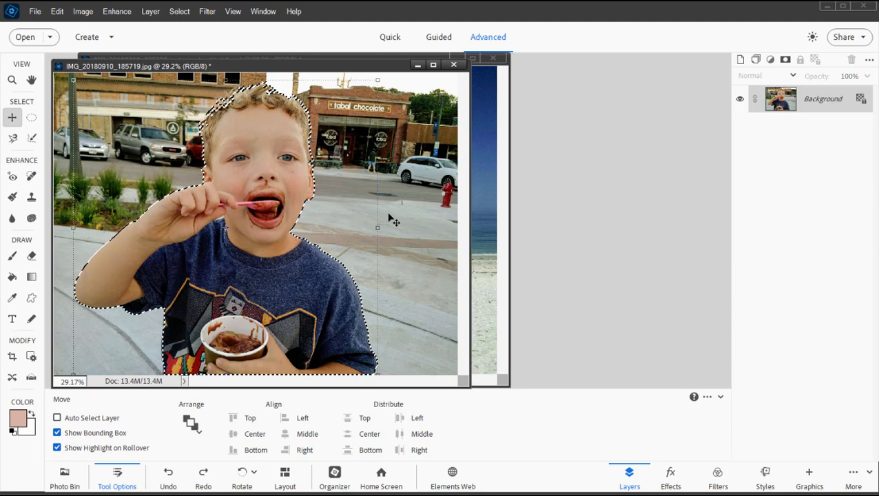
pyautogui.click(58, 419)
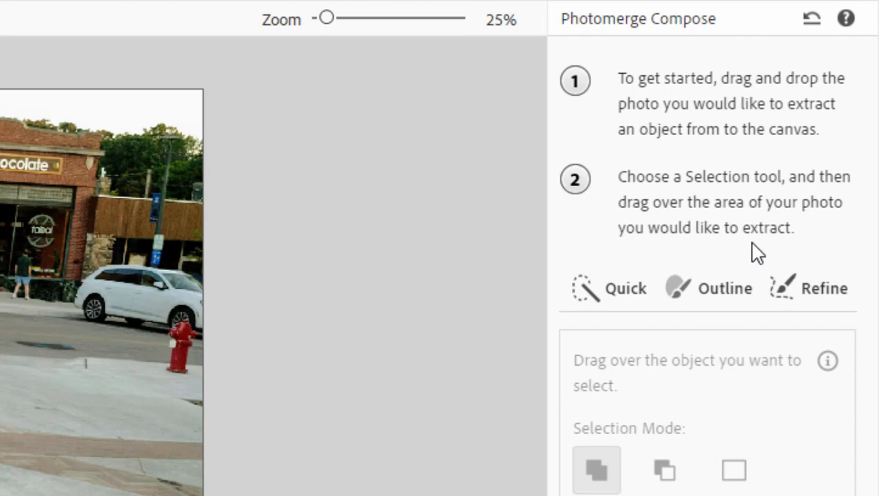
# - Choose Quick selection in Photomerge Compose for extracting the boy
pyautogui.click(609, 289)
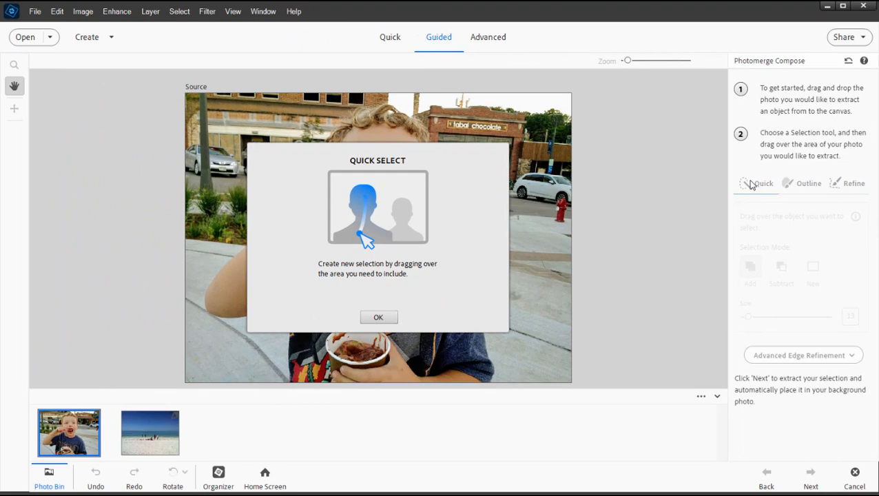
# - Dismiss the Quick Select tip so the boy can be outlined on the street photo
pyautogui.click(378, 317)
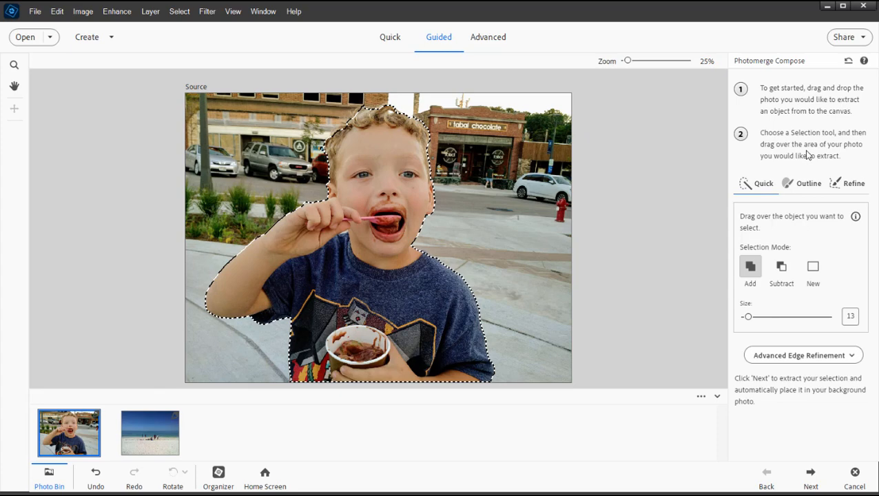
# - Extract the boy onto the beach background and nudge his placement with Move and Resize
pyautogui.click(810, 476)
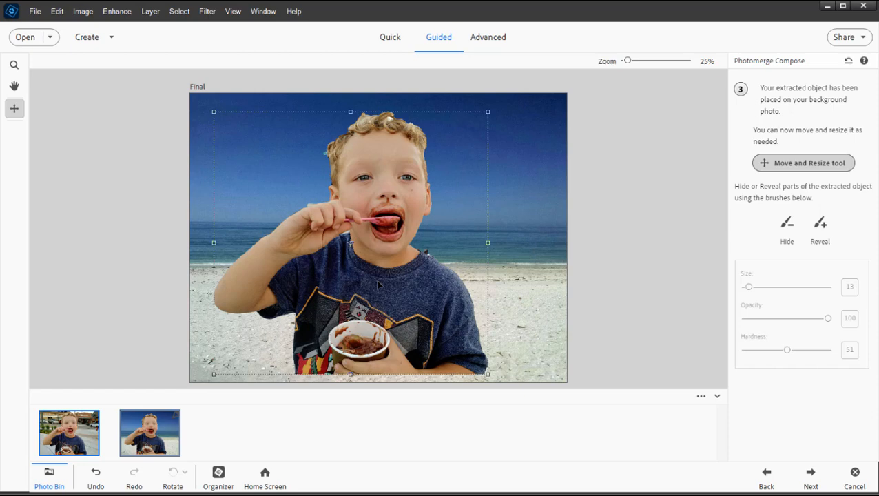
pyautogui.moveTo(212, 110); pyautogui.dragTo(227, 129)
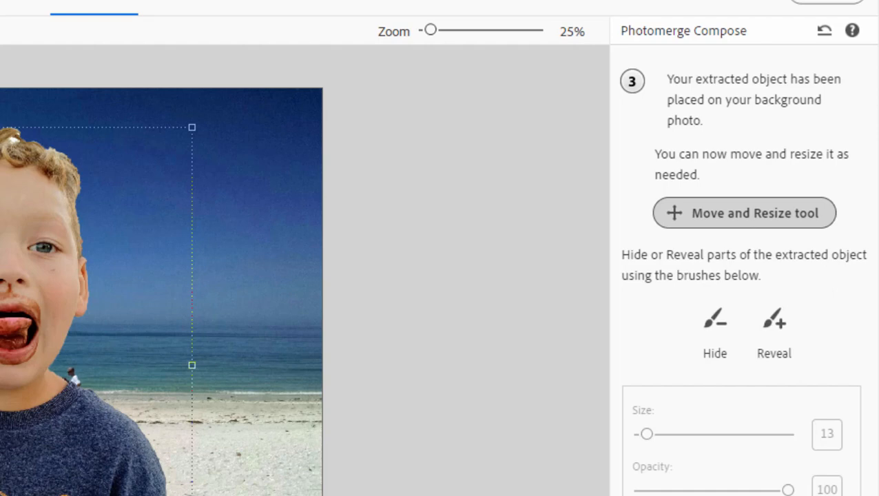
# - Reveal a street patch beside the boy's head, undo it, and switch to the Hide brush
pyautogui.click(775, 255)
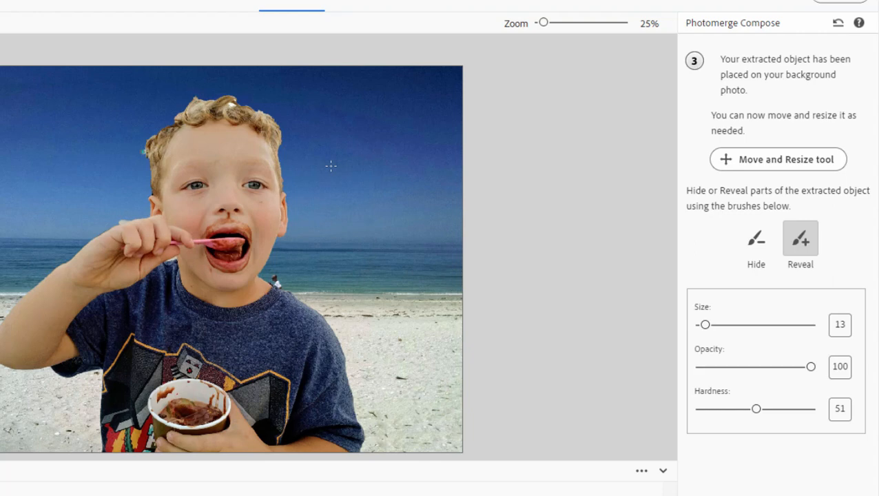
pyautogui.moveTo(330, 180)
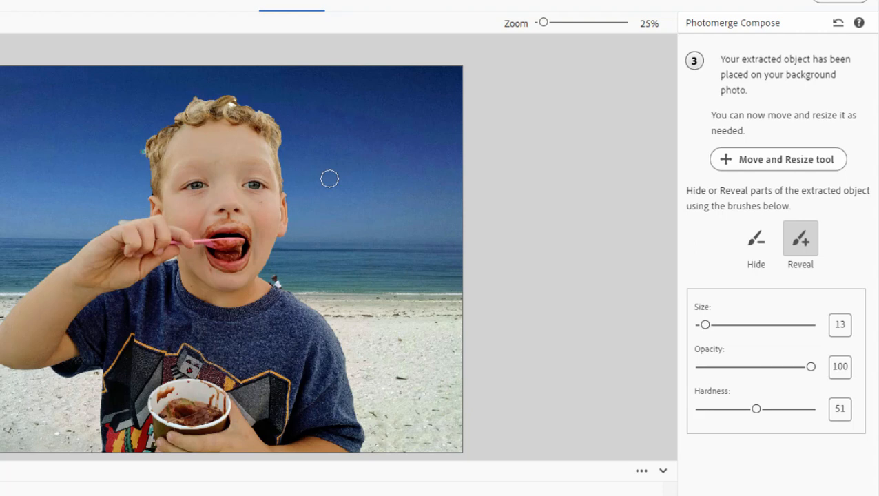
pyautogui.moveTo(329, 179); pyautogui.dragTo(324, 204)
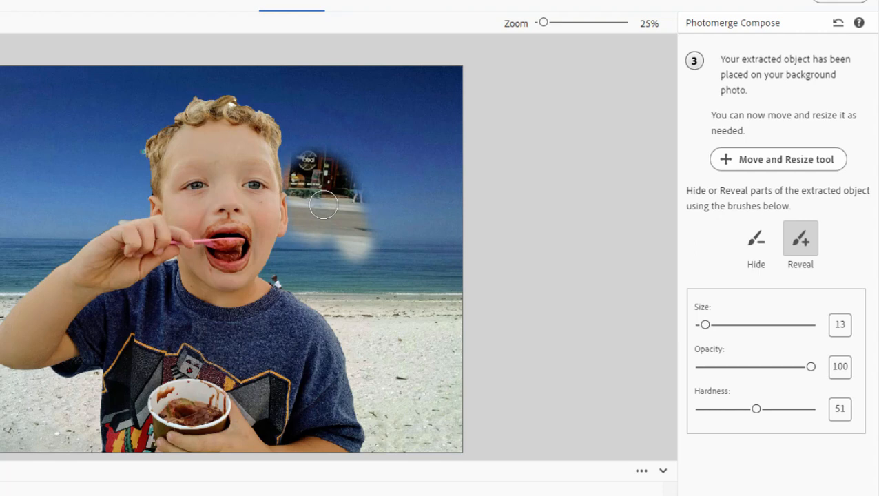
pyautogui.moveTo(324, 204); pyautogui.dragTo(259, 93)
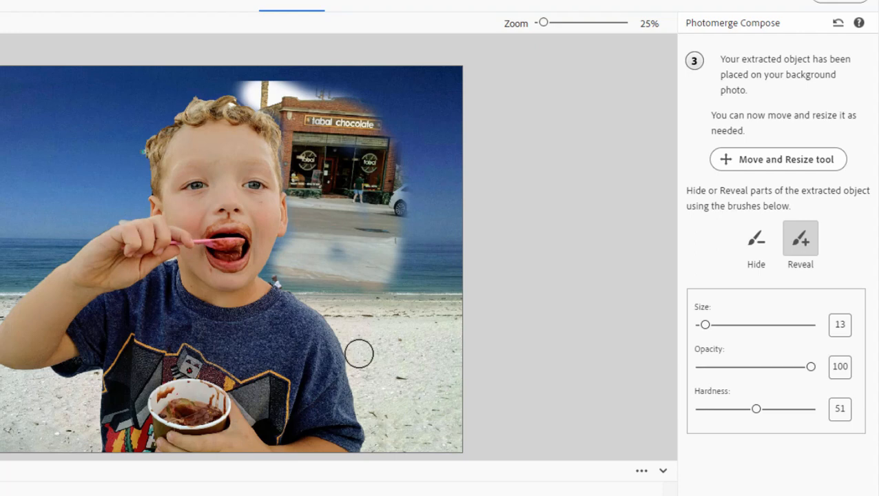
pyautogui.click(755, 241)
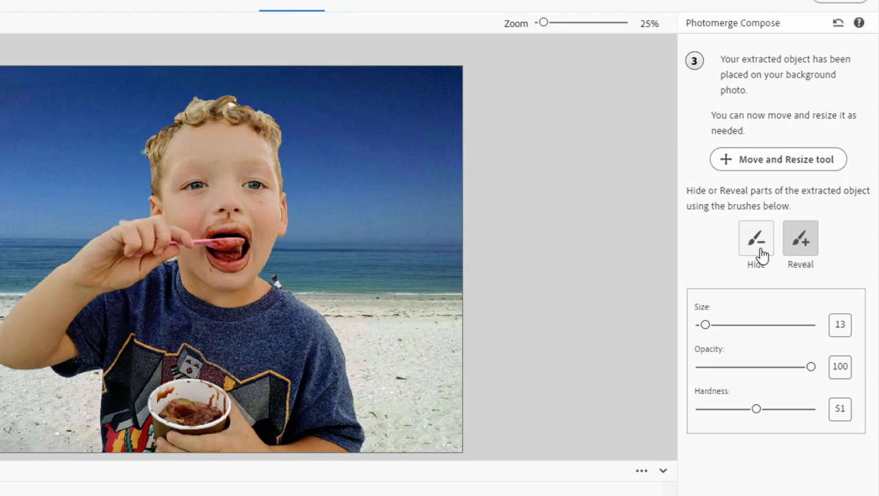
pyautogui.click(756, 237)
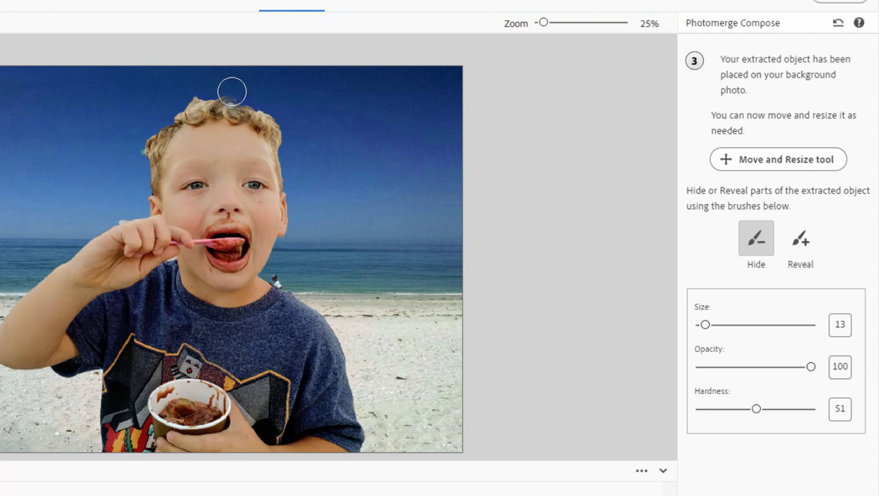
pyautogui.moveTo(380, 197)
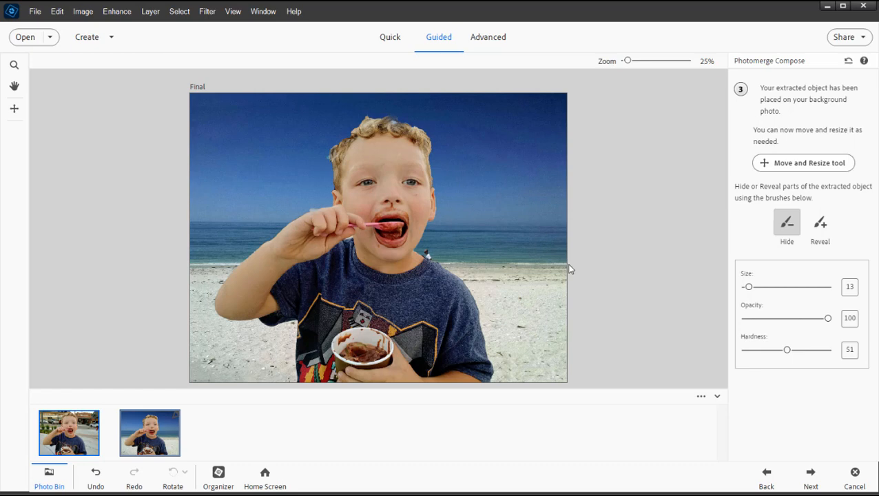
pyautogui.moveTo(792, 241)
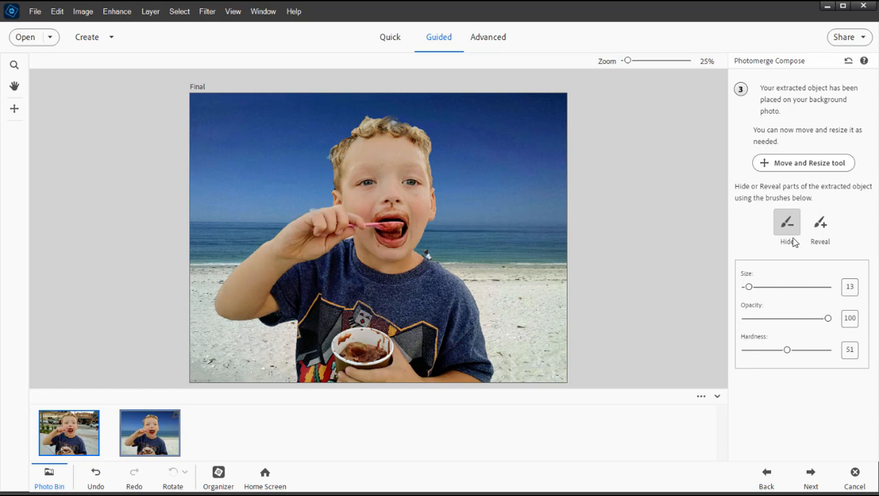
# - Advance to step 4 and apply Auto Match Color Tone to the boy
pyautogui.click(810, 474)
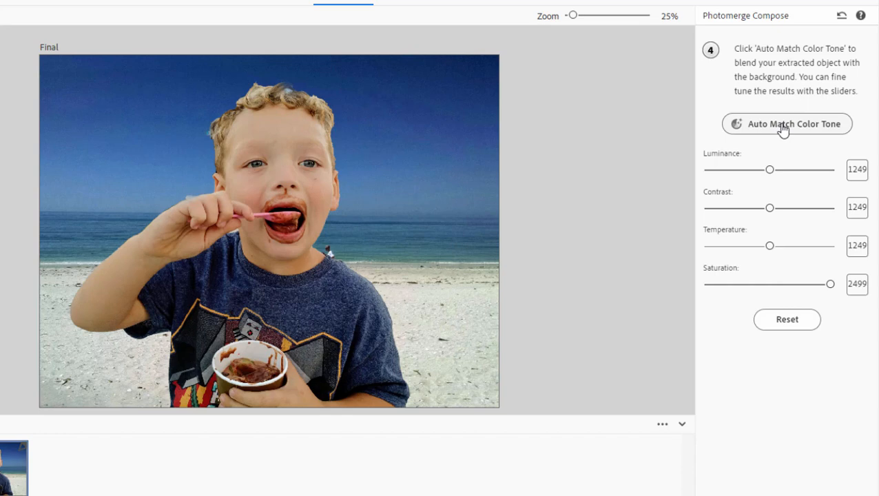
pyautogui.click(787, 124)
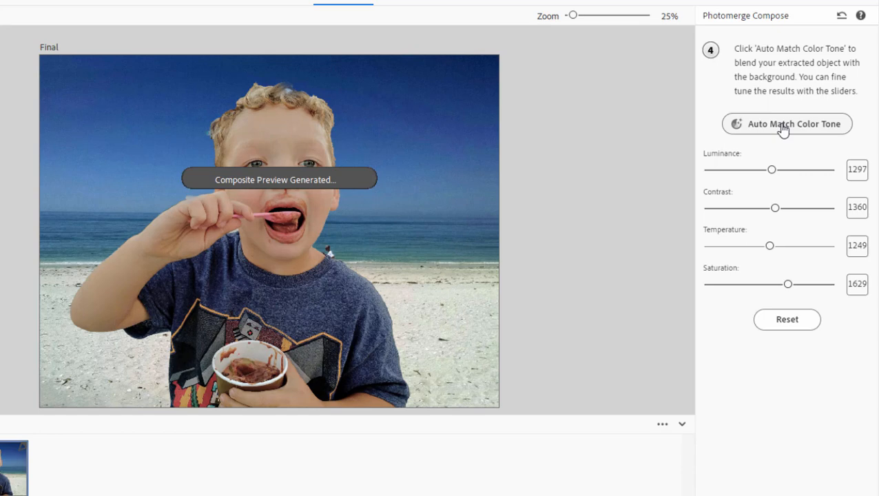